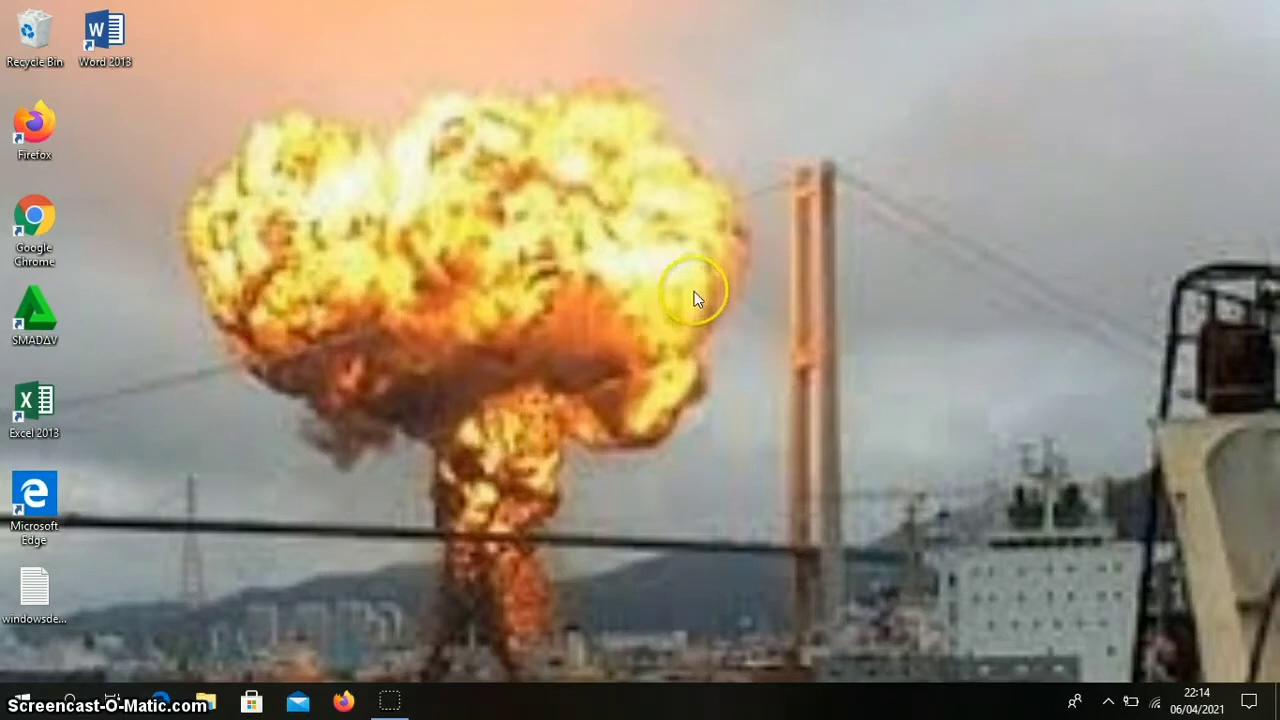
# Step: Reach Personalization from the desktop menu and pick the default blue Windows picture
pyautogui.rightClick(696, 300)
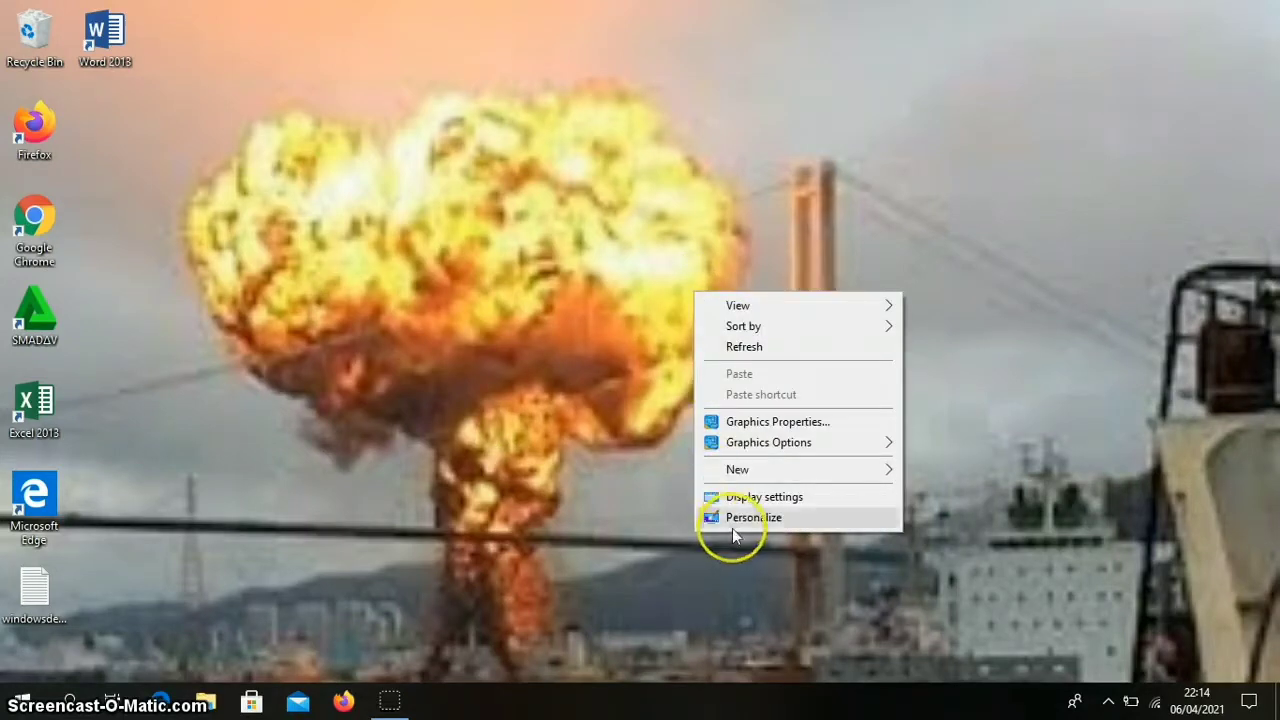
pyautogui.click(754, 516)
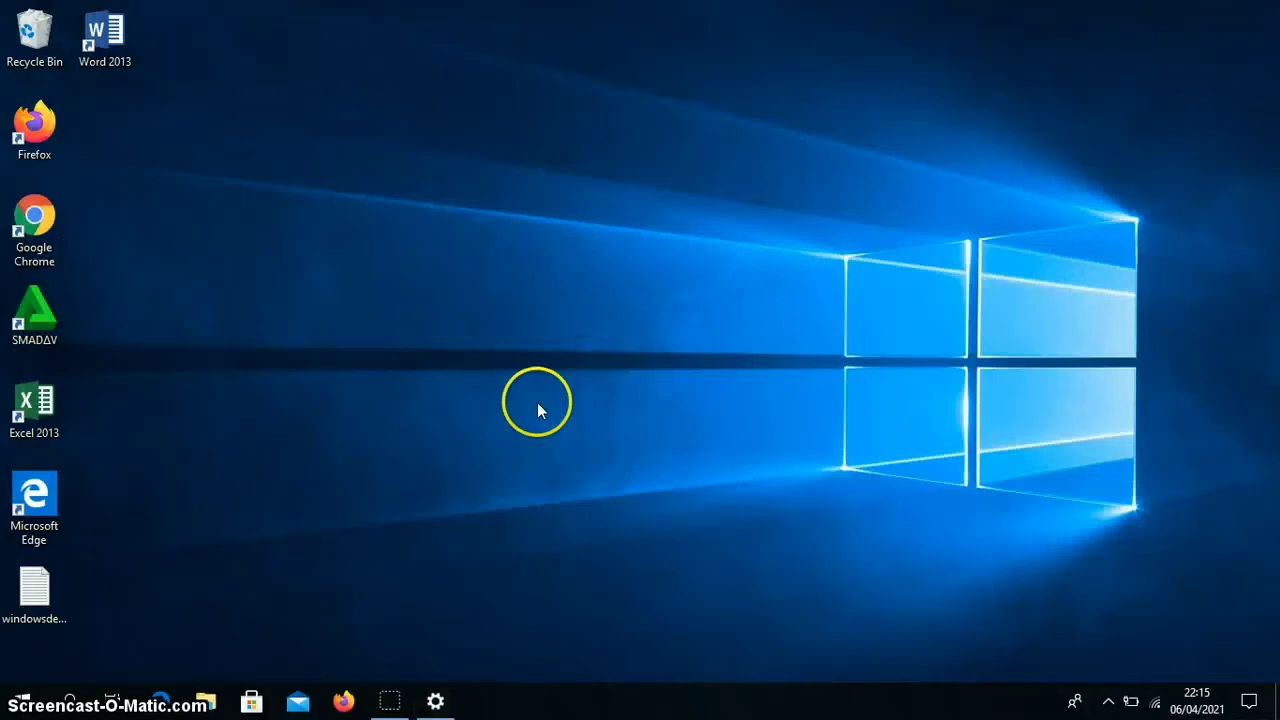
# Step: Make the beach photo with rock arches the desktop background from the Background page
pyautogui.click(436, 700)
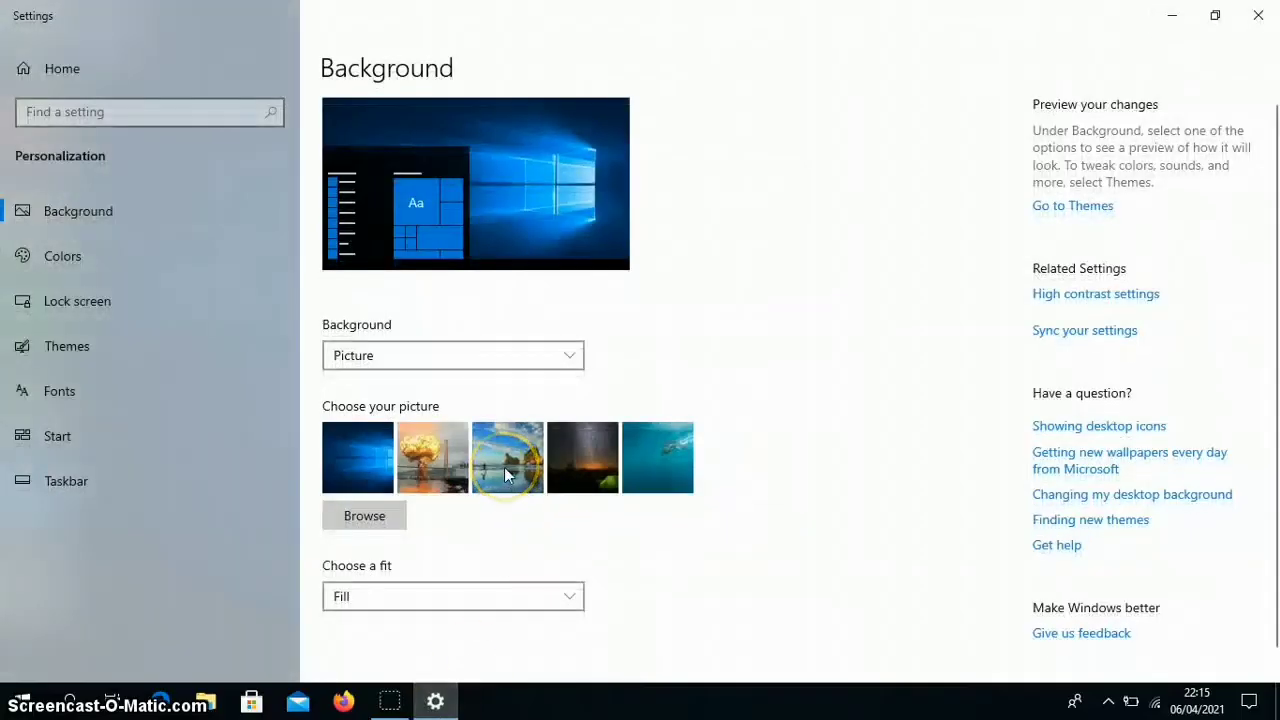
pyautogui.click(508, 456)
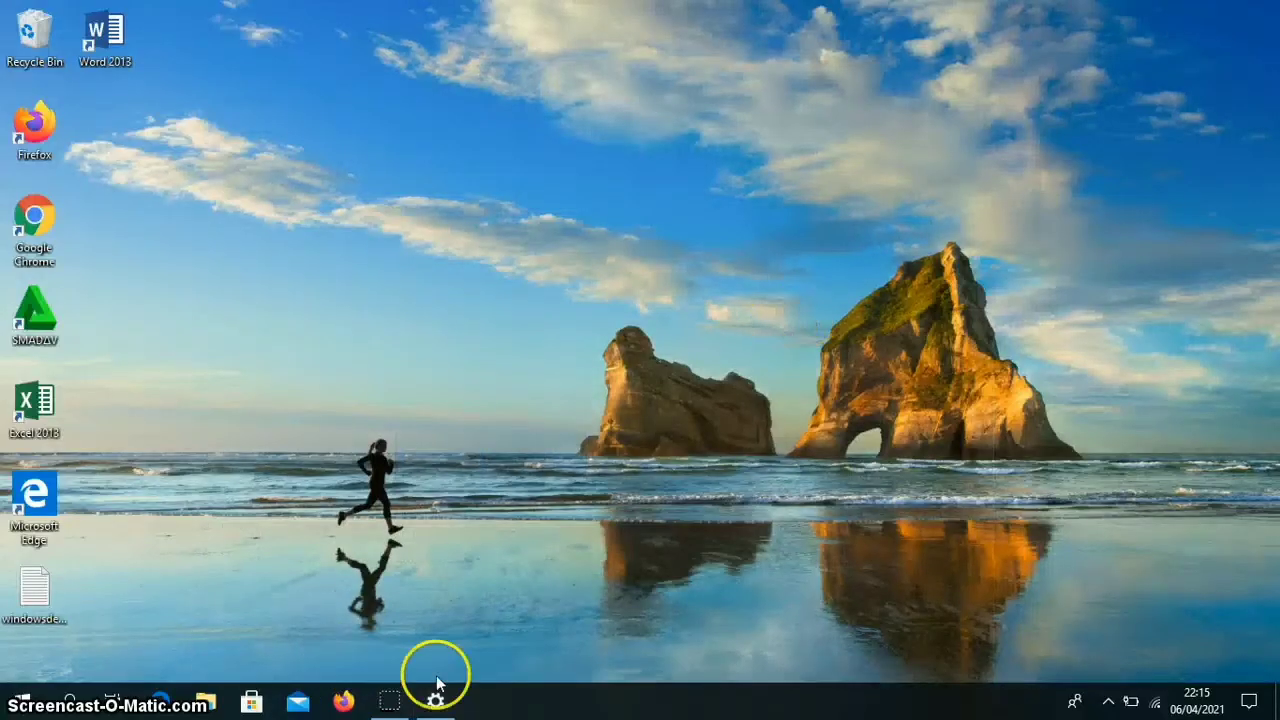
pyautogui.click(436, 702)
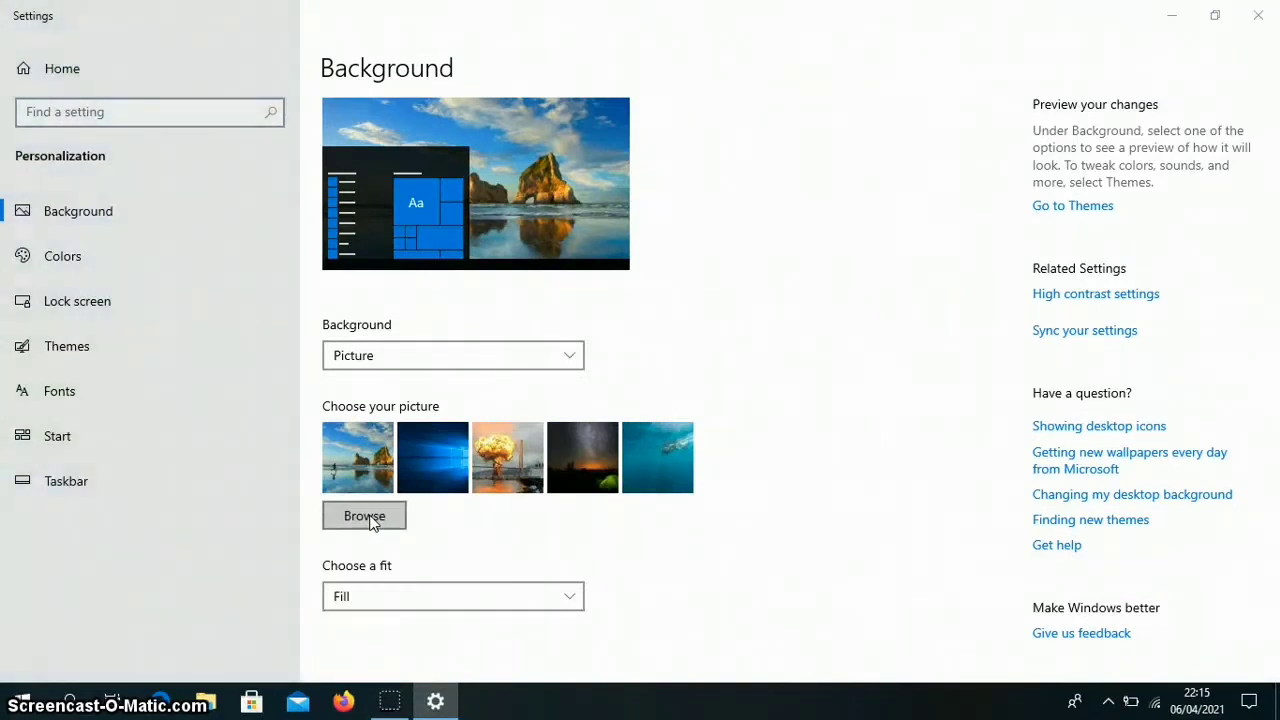
# Step: Browse to the Music folder and set the 'images' explosion photo as the background
pyautogui.click(364, 516)
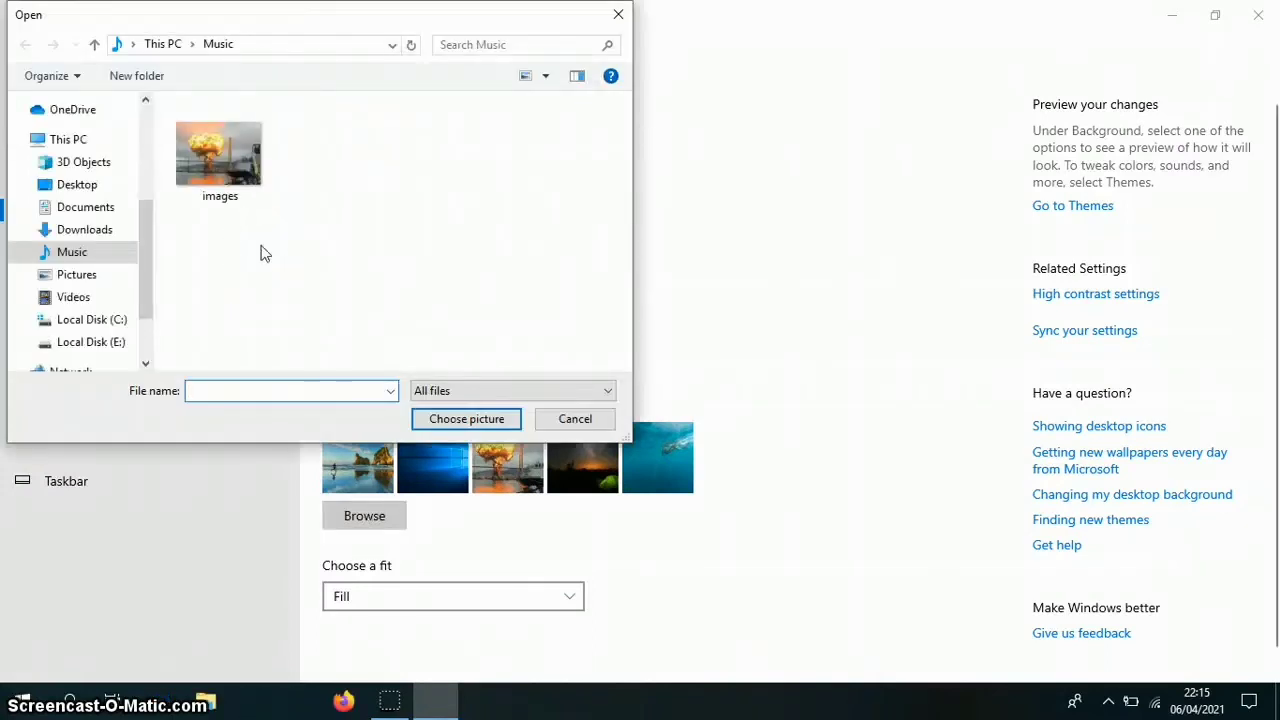
pyautogui.click(220, 144)
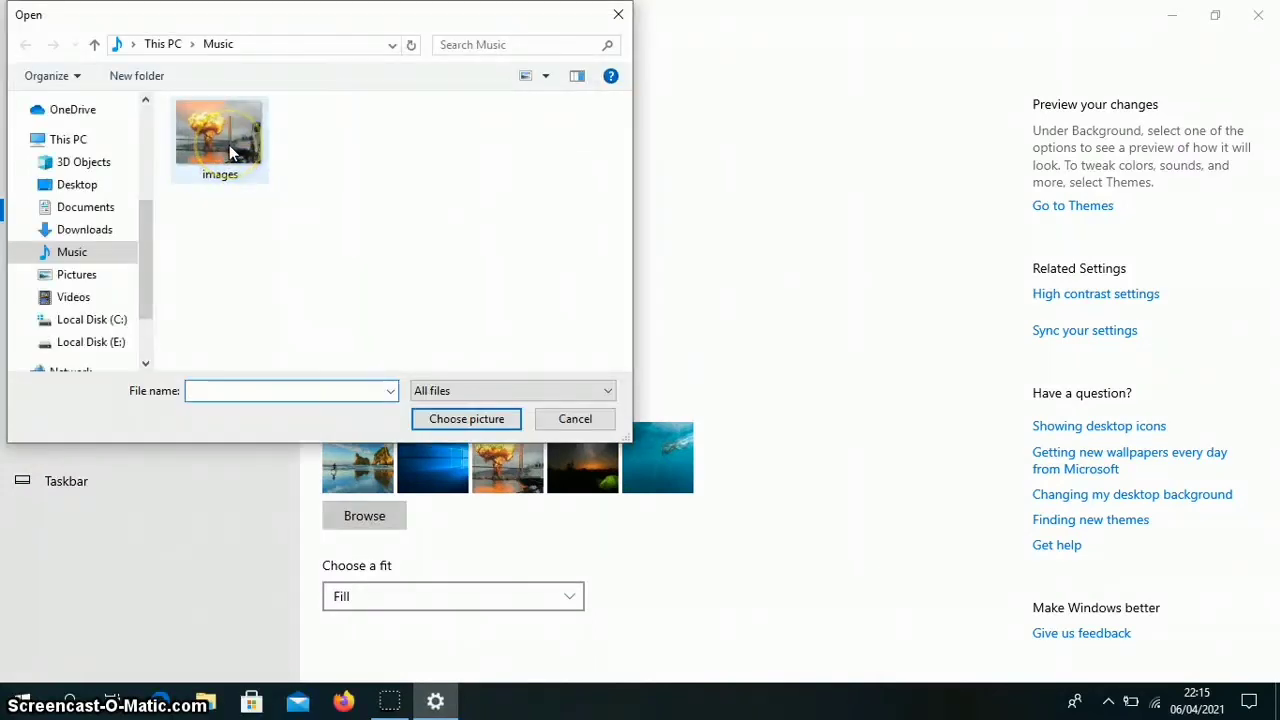
pyautogui.click(220, 136)
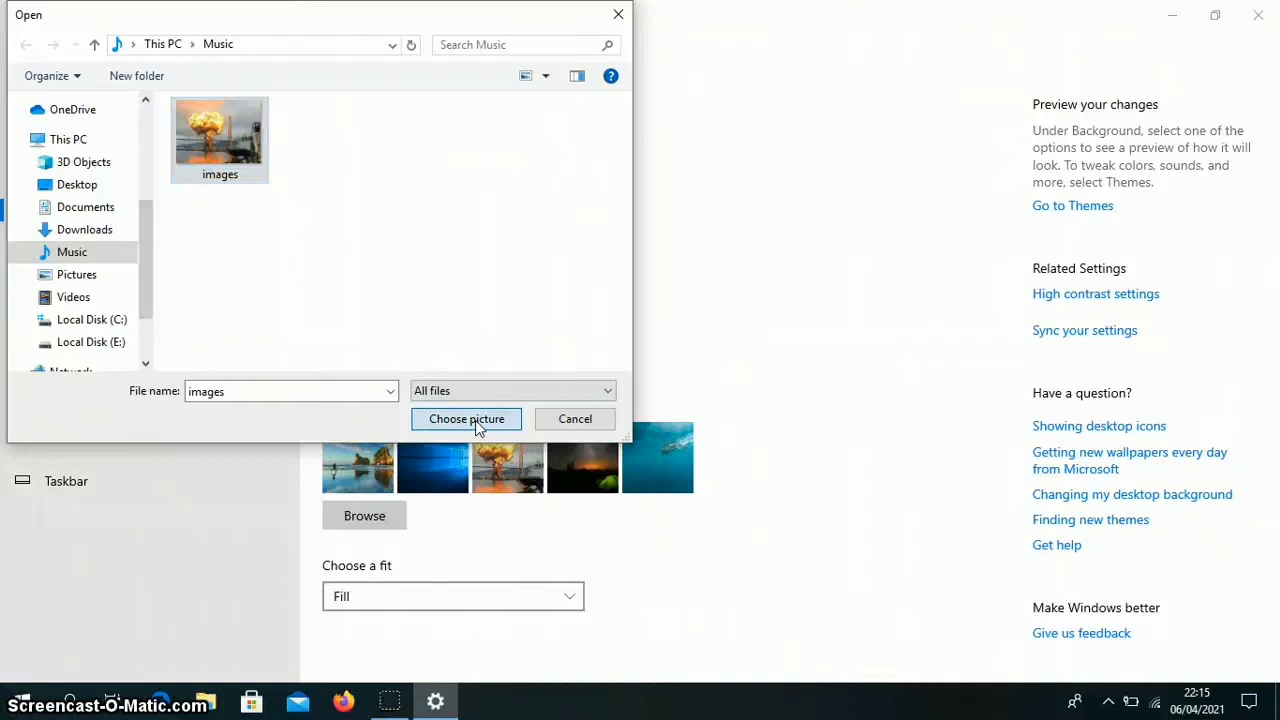
pyautogui.click(466, 418)
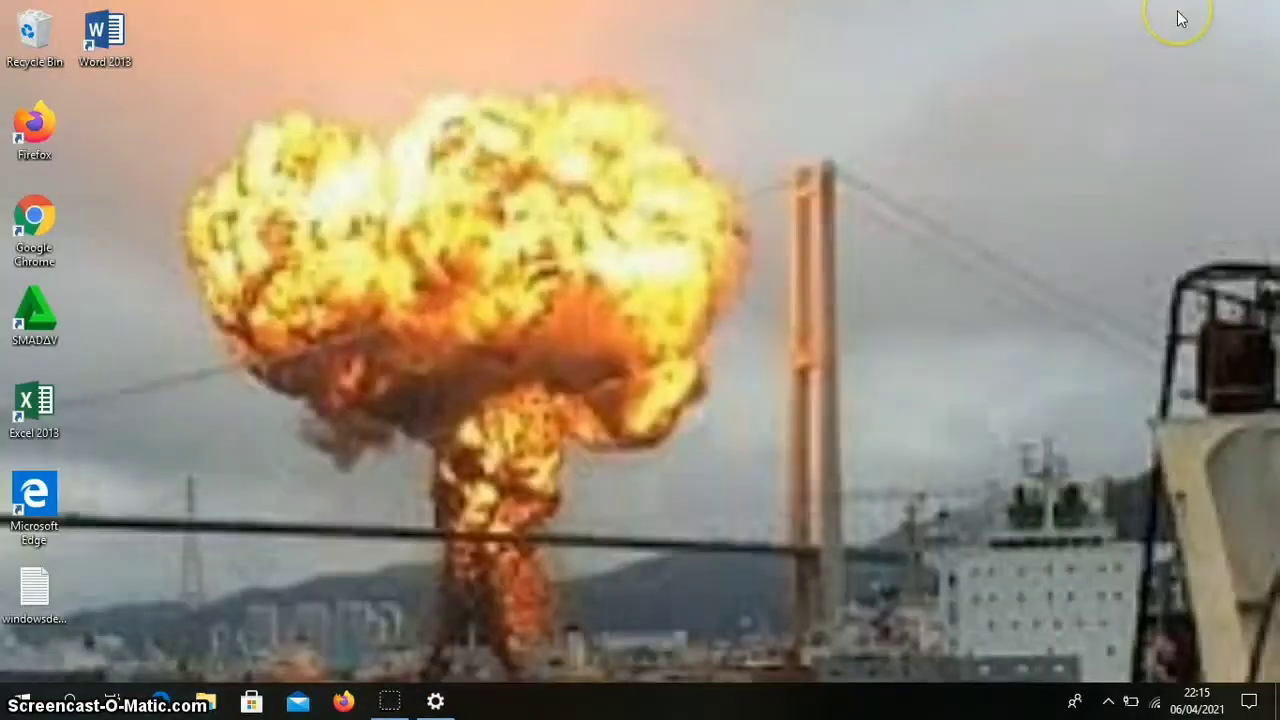
pyautogui.moveTo(836, 270)
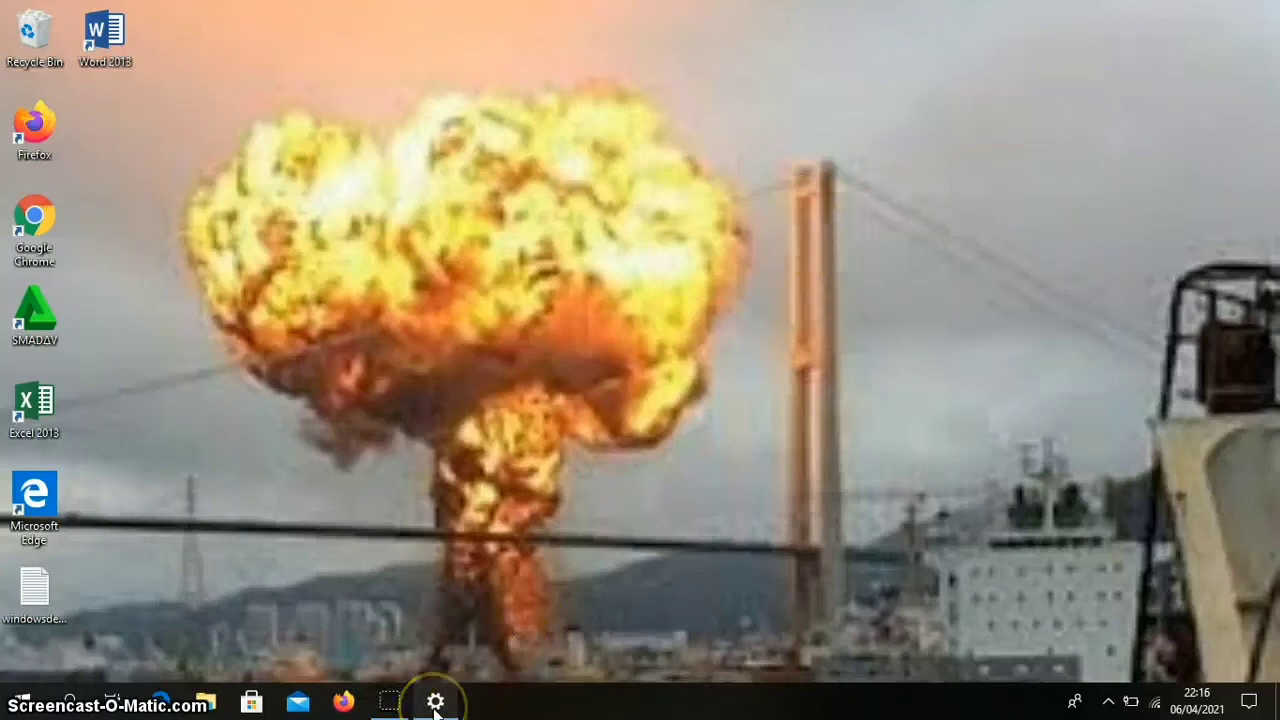
# Step: Restore the Background settings window showing the explosion photo as the first recent picture
pyautogui.click(436, 700)
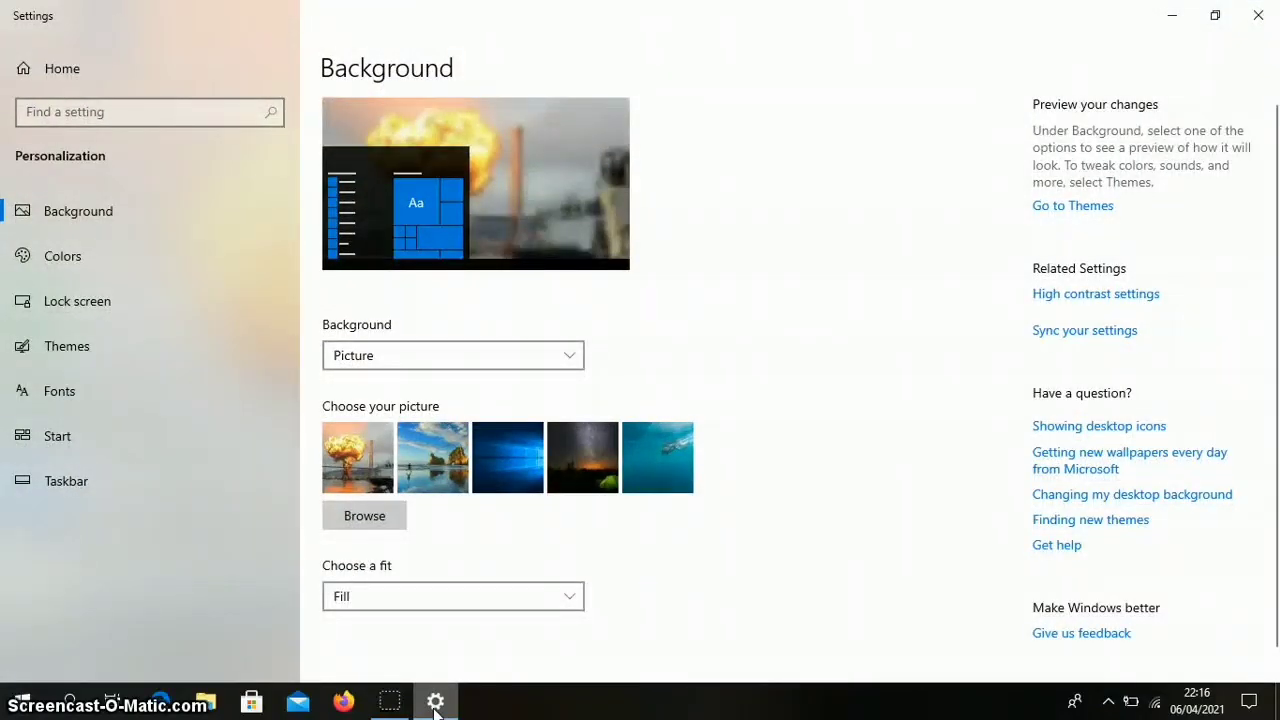